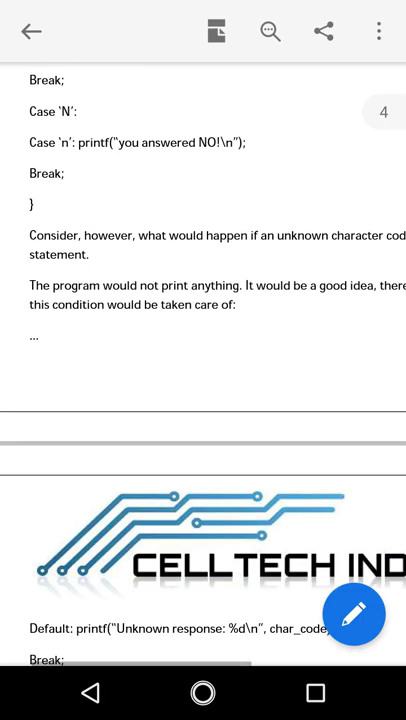
scroll("down", 3)
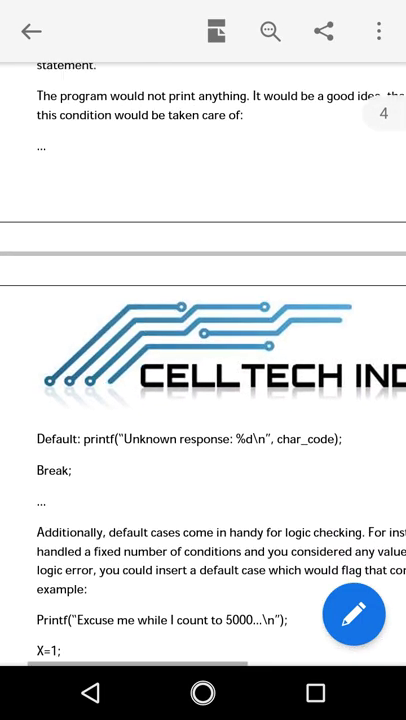
scroll("down", 3)
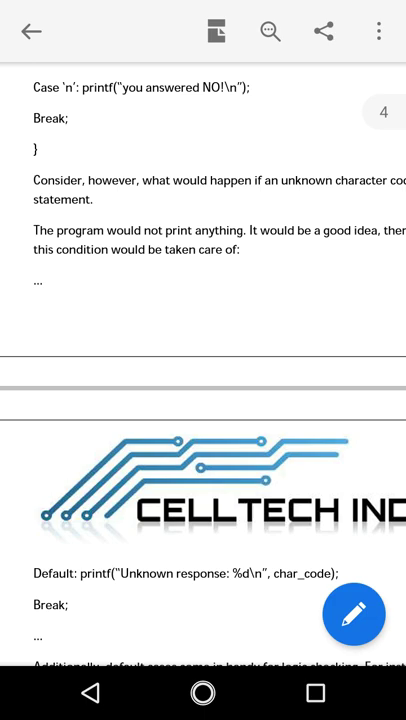
scroll("down", 3)
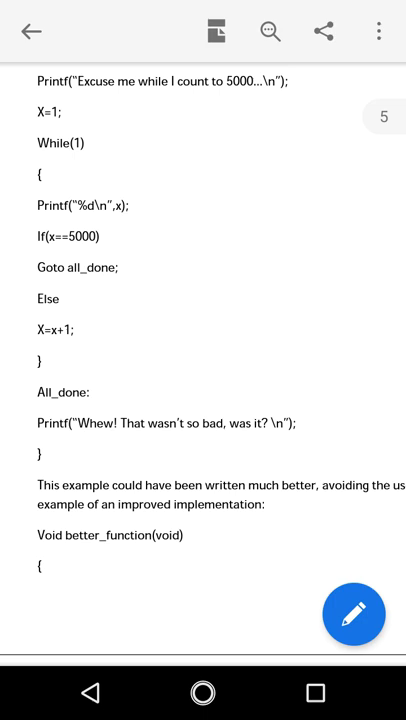
scroll("down", 3)
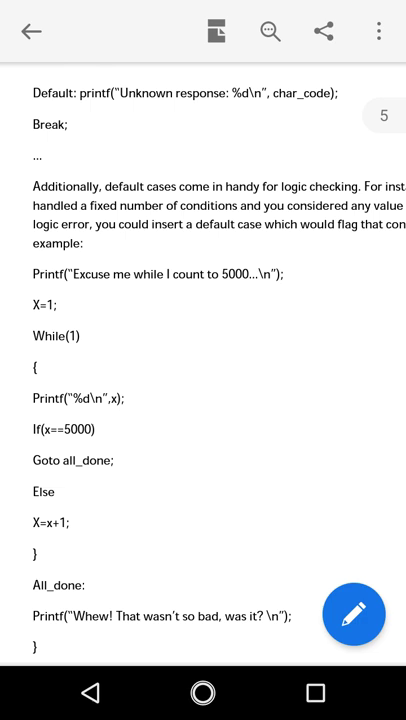
scroll("down", 3)
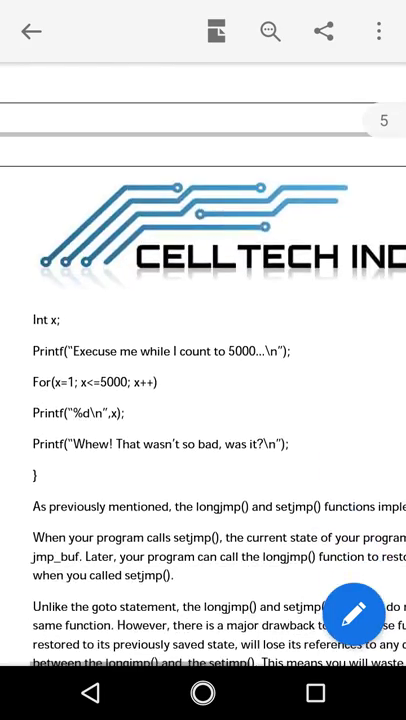
scroll("down", 3)
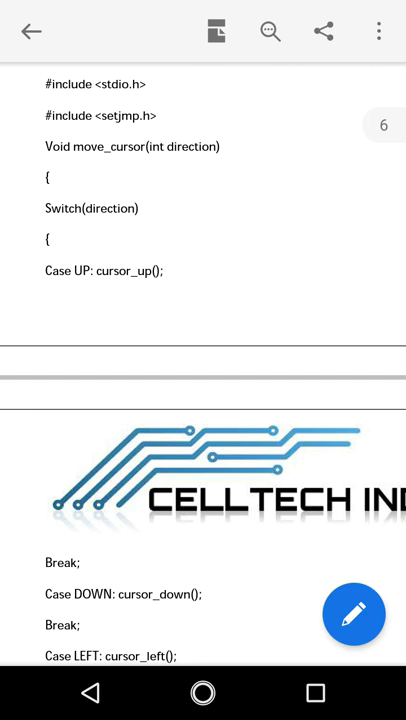
scroll("down", 3)
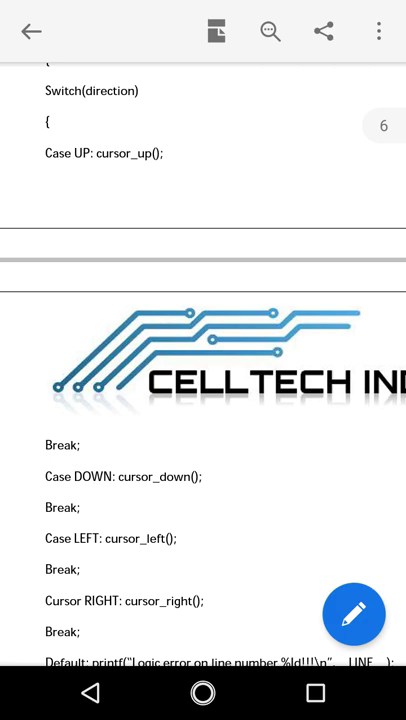
scroll("down", 3)
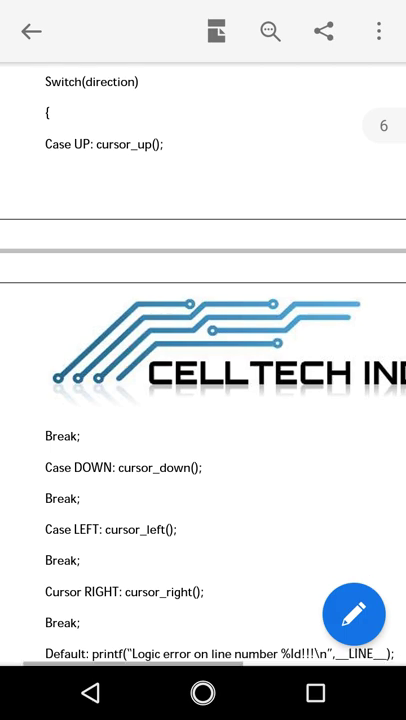